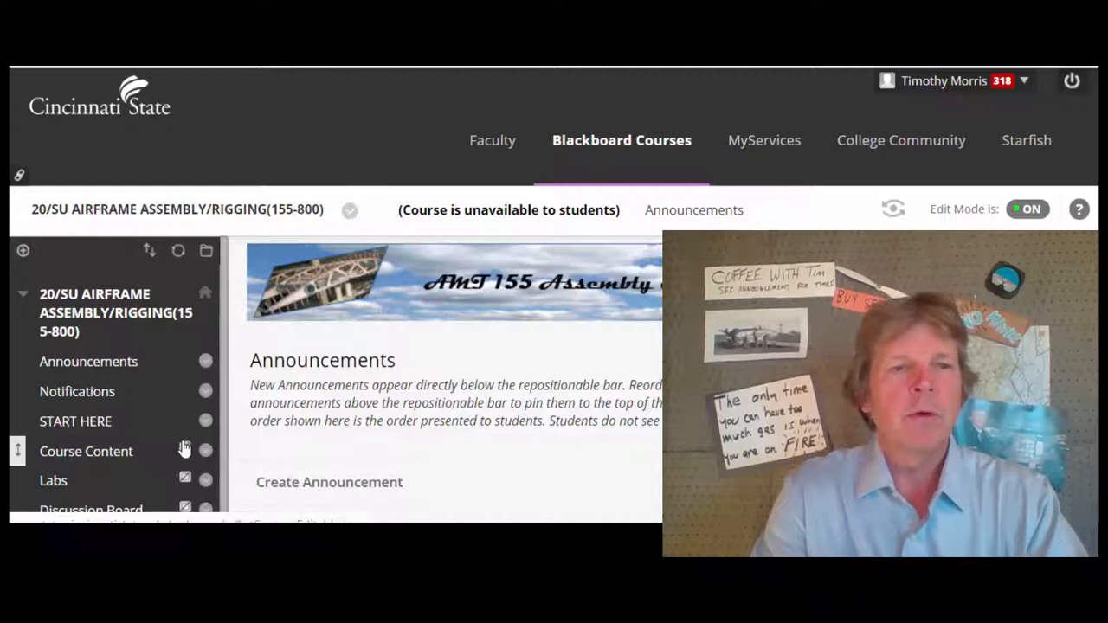
Step: Go from START HERE into Module 1 Week One and reach the Aircraft Structures reading item
left_click(76, 423)
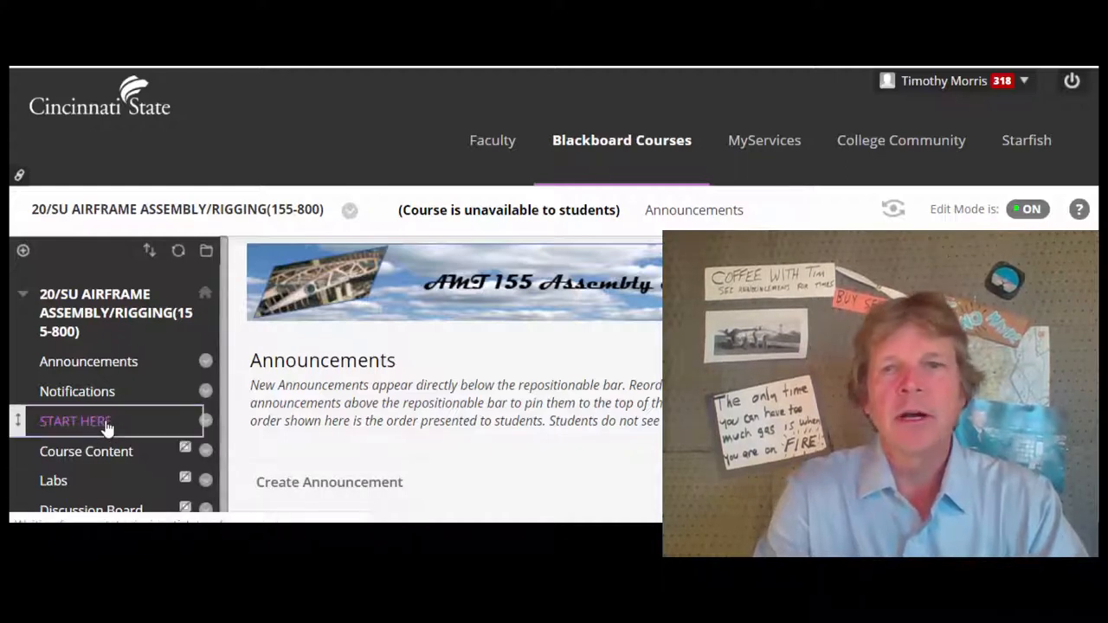
left_click(76, 421)
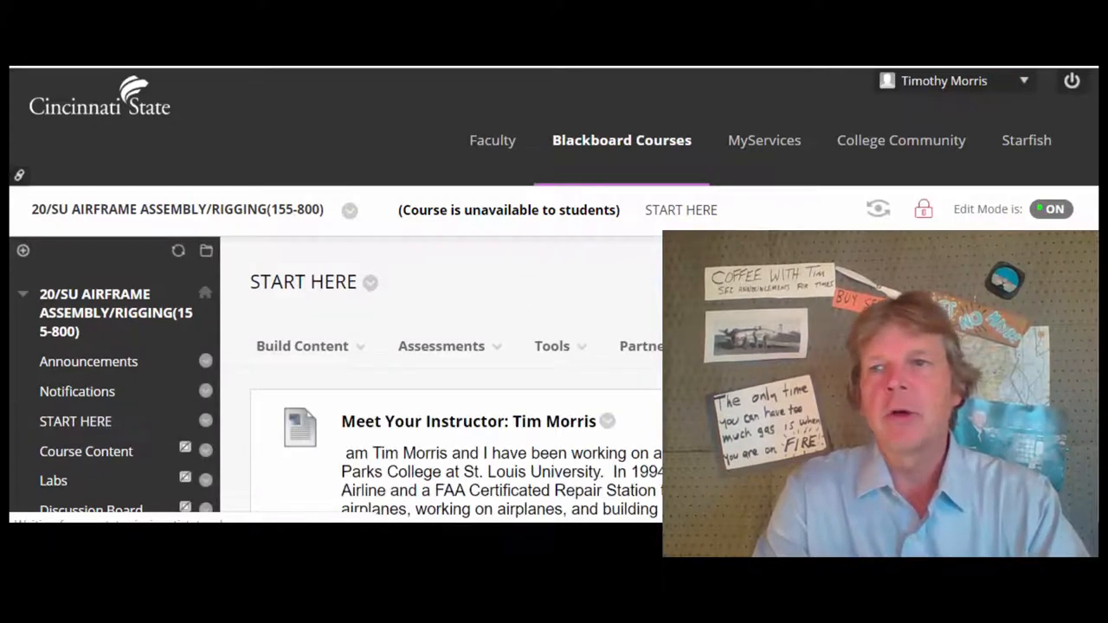
scroll("down", 3)
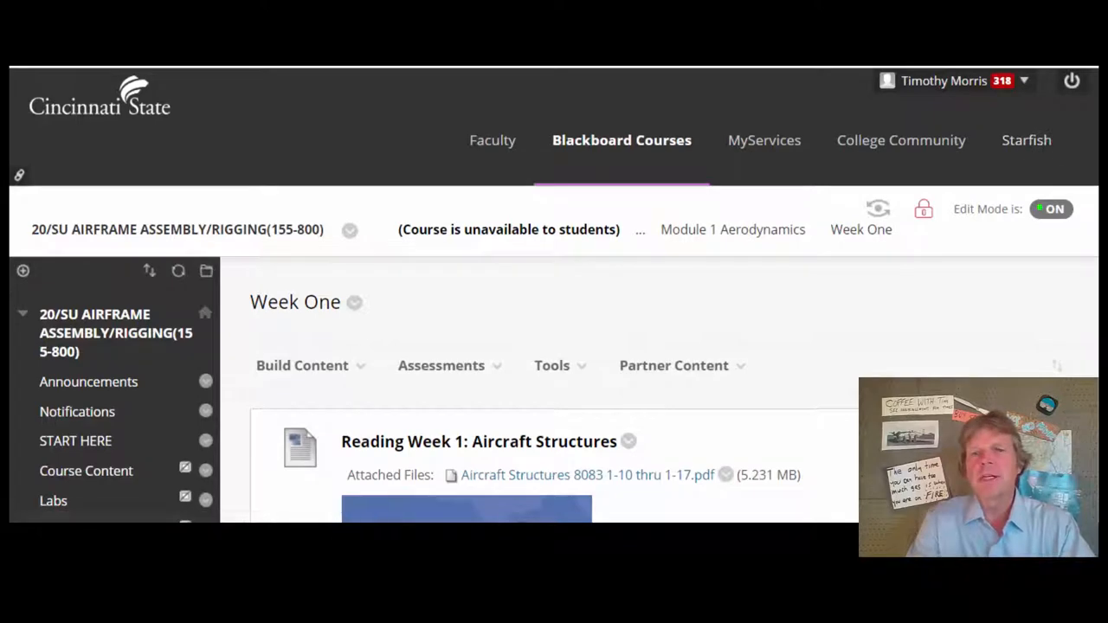
scroll("down", 3)
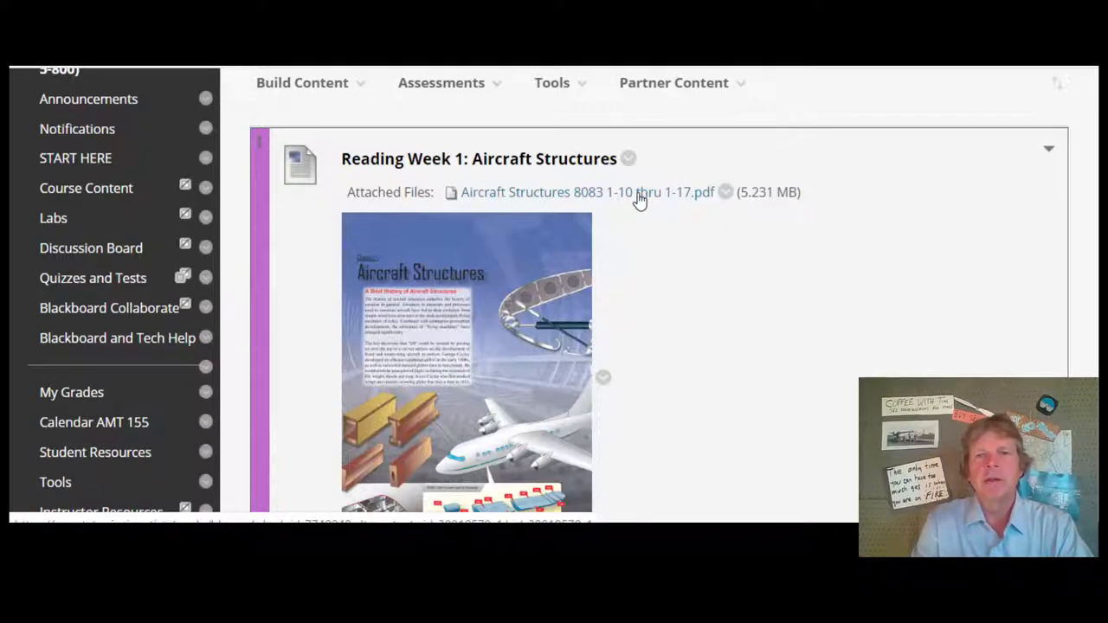
Step: View the attached Aircraft Structures PDF page by page, then return to the Aerodynamics reading item
left_click(586, 192)
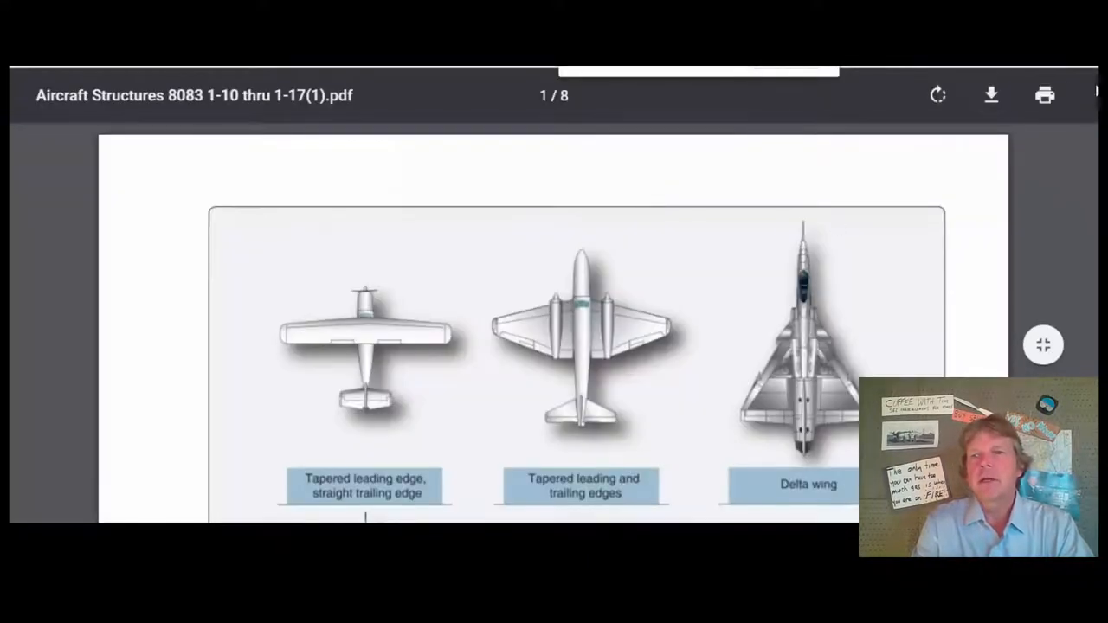
scroll("down", 3)
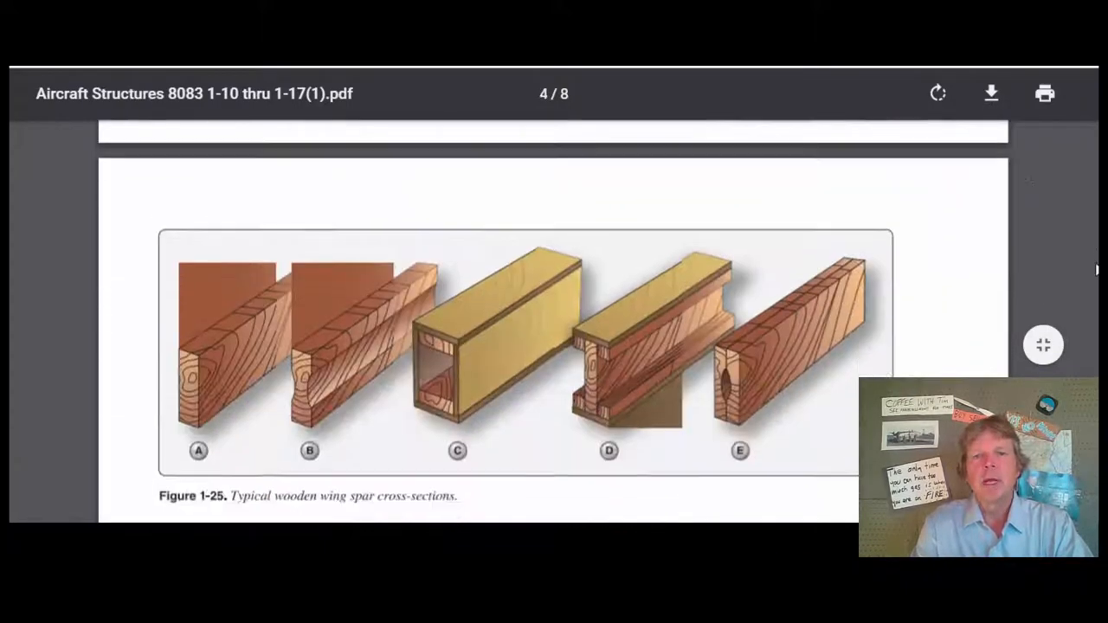
scroll("down", 3)
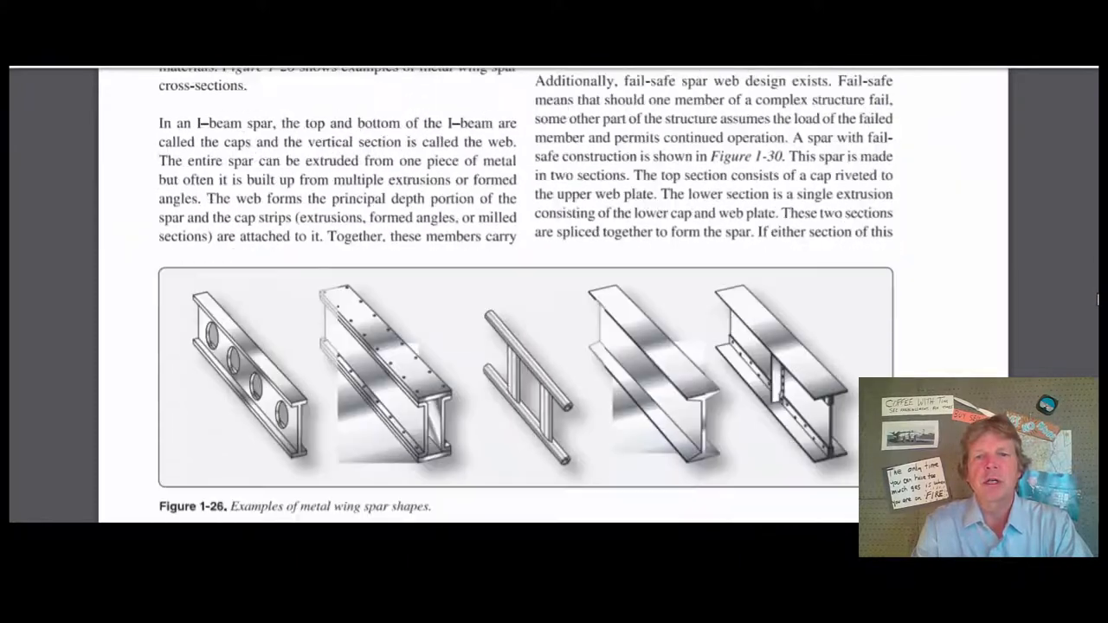
scroll("down", 3)
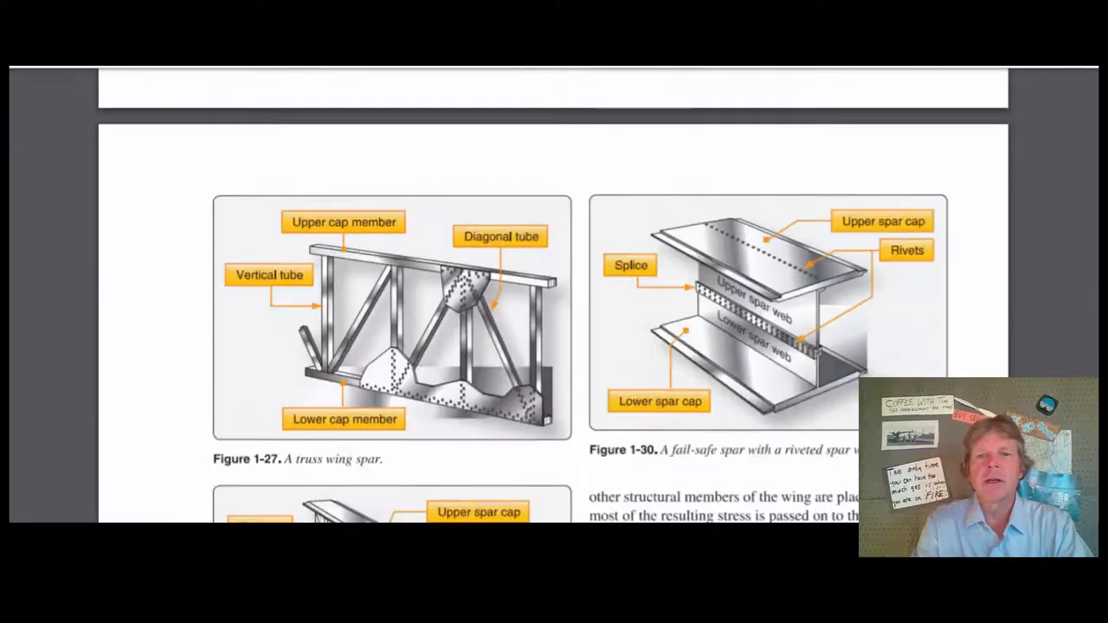
scroll("down", 3)
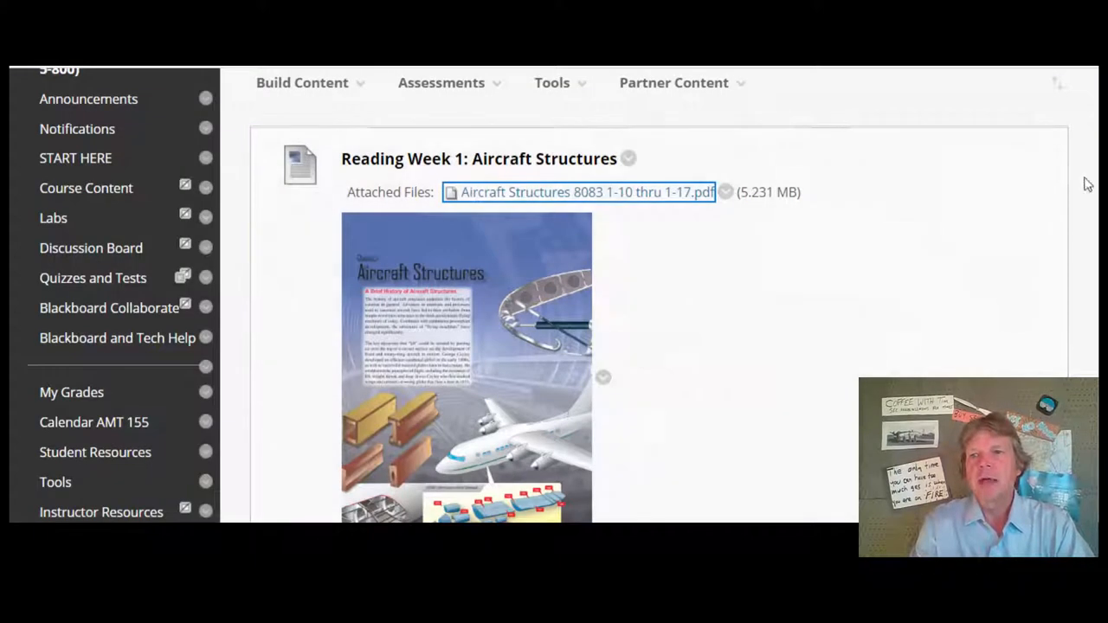
scroll("down", 3)
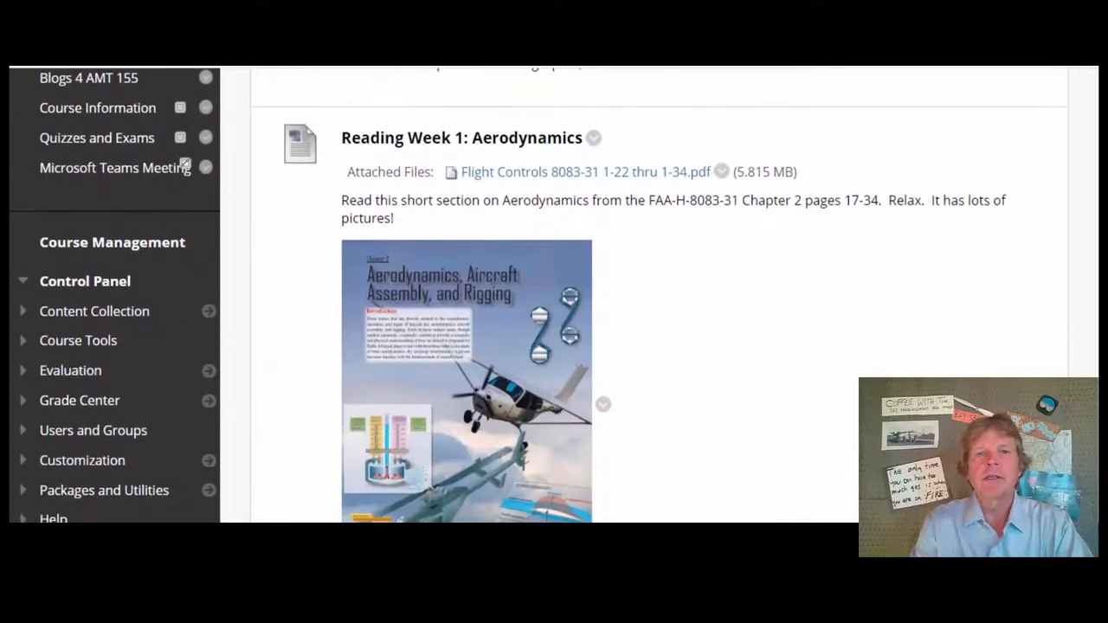
Step: View the attached Flight Controls PDF down to its control-surfaces table, then return to the course
left_click(577, 172)
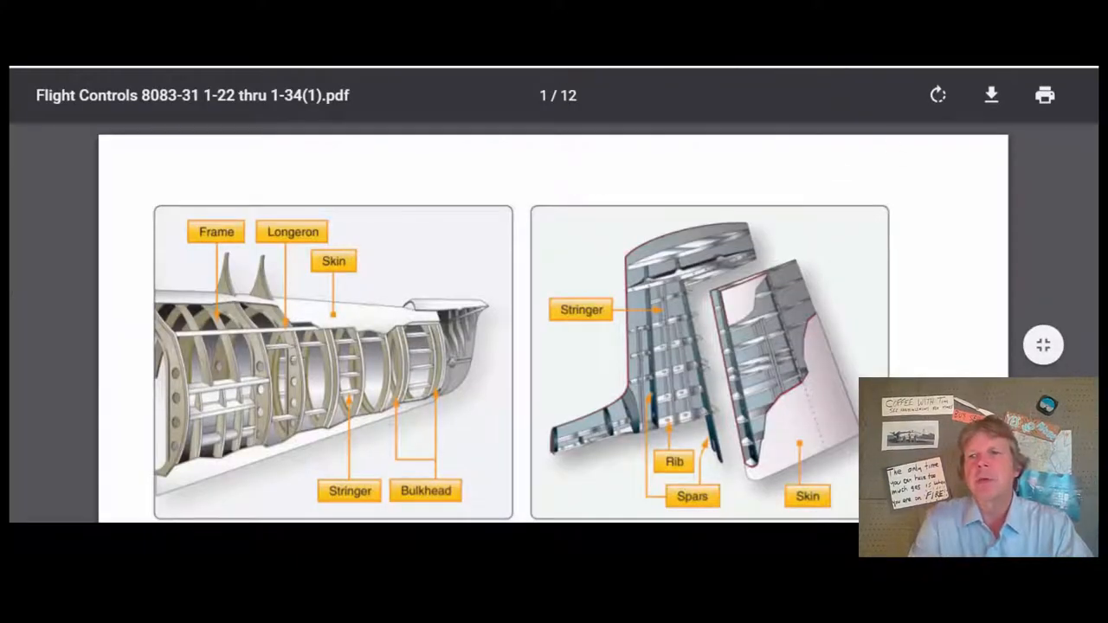
scroll("down", 3)
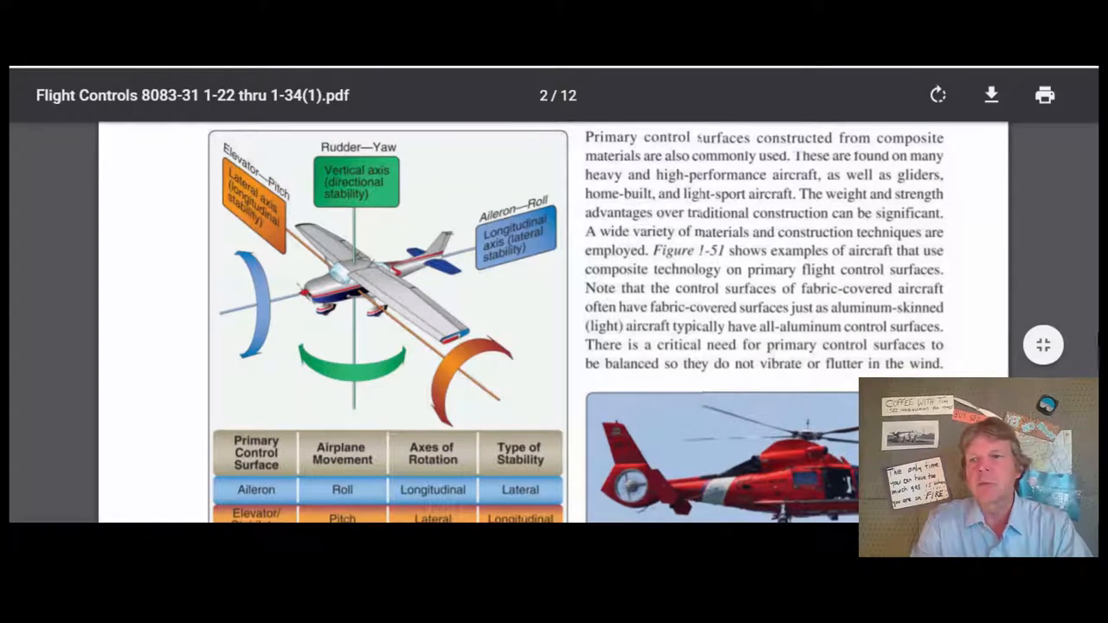
scroll("down", 3)
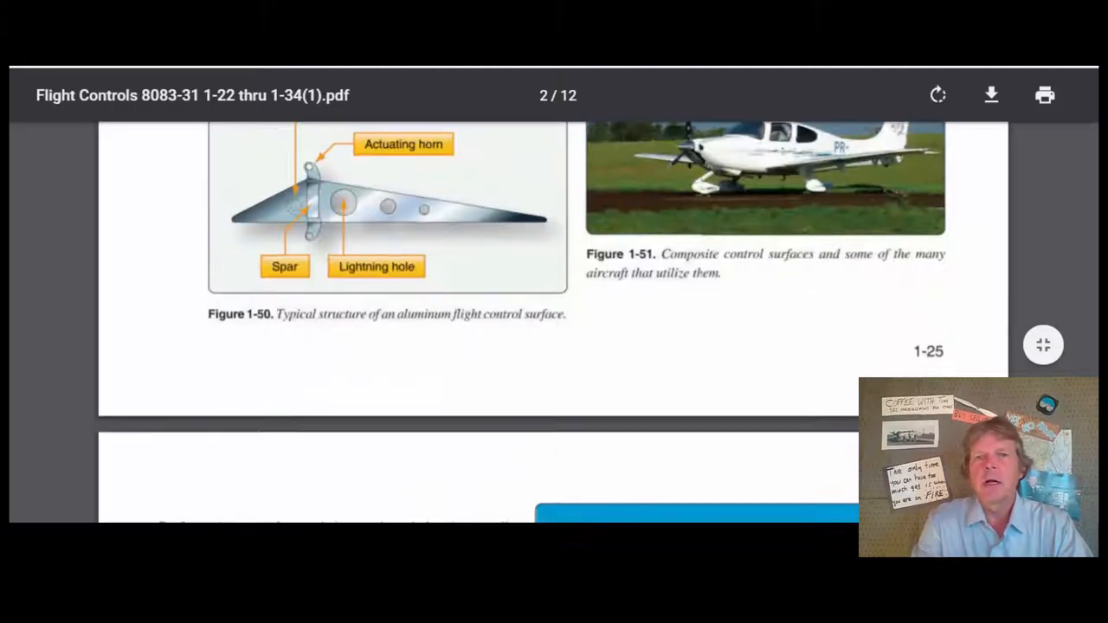
scroll("down", 3)
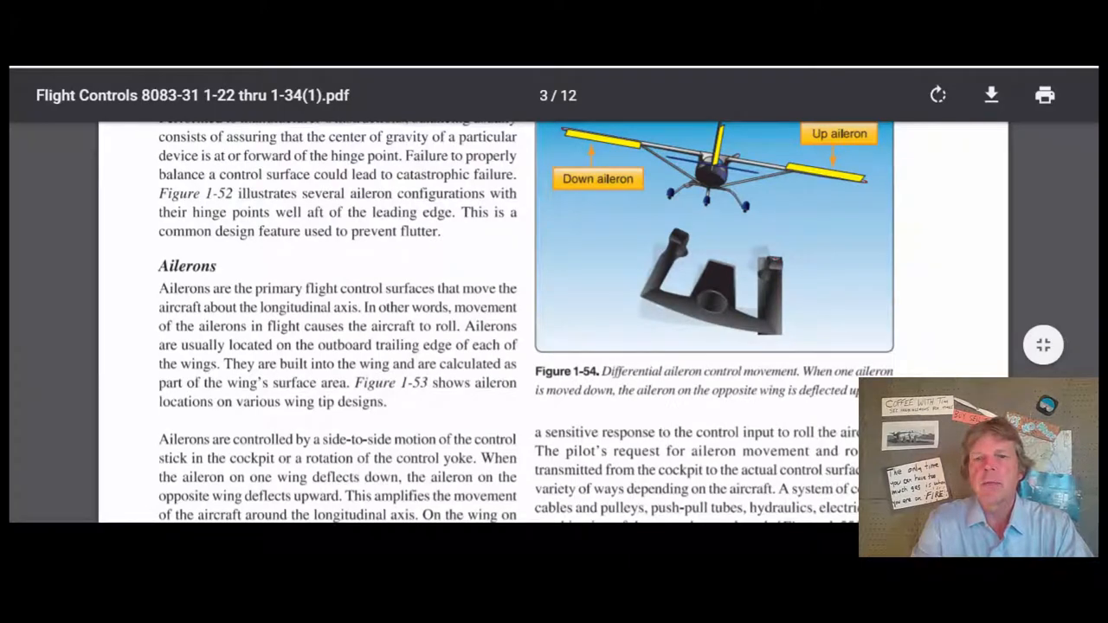
scroll("down", 3)
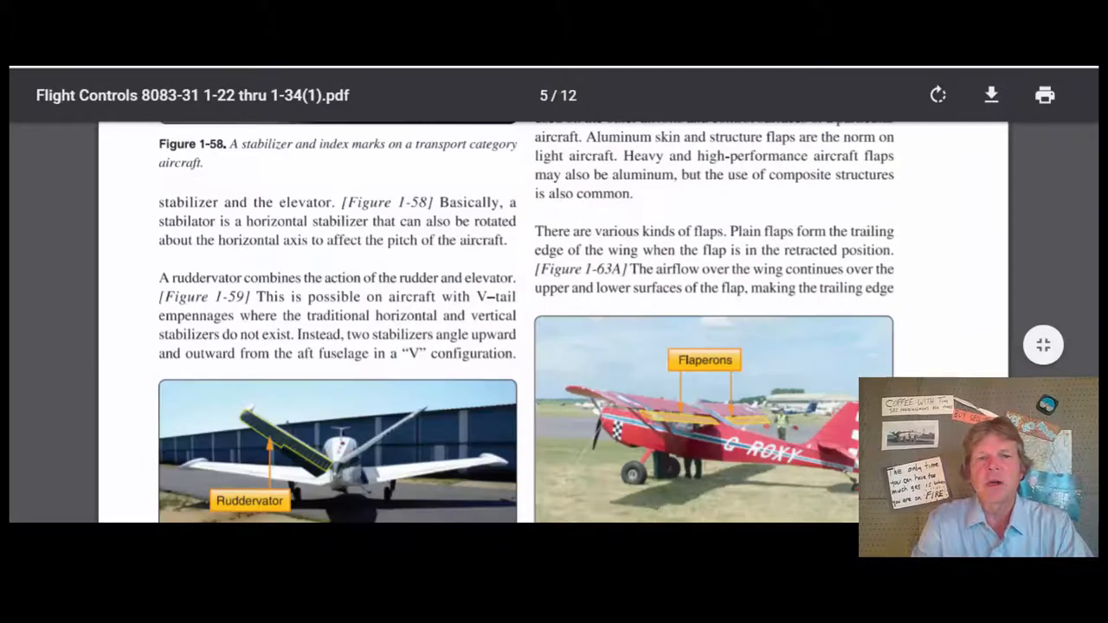
scroll("down", 3)
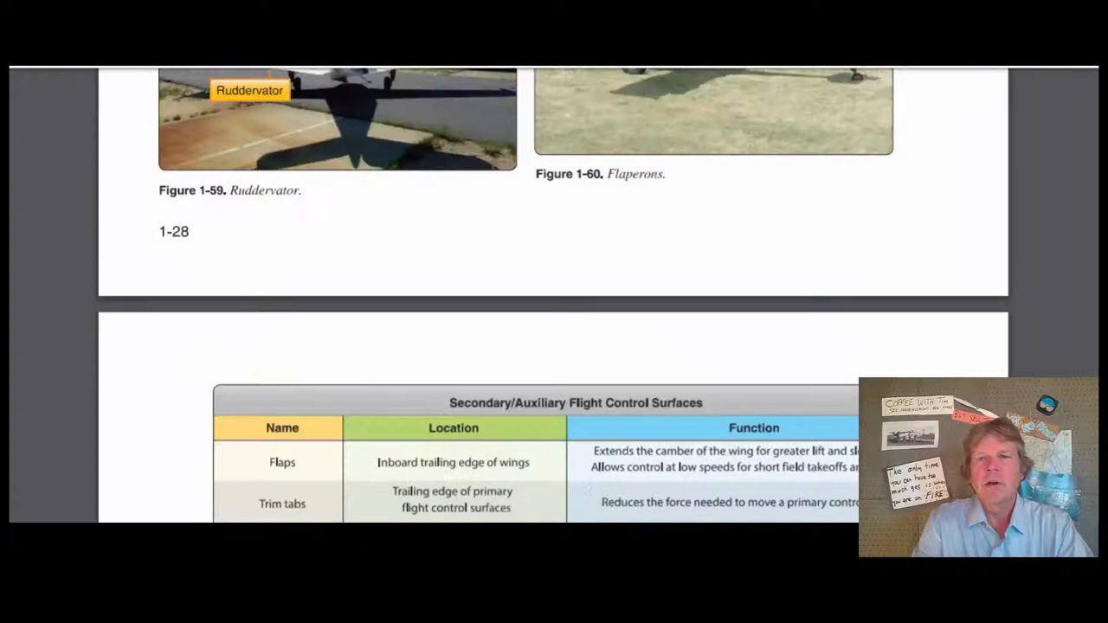
scroll("down", 3)
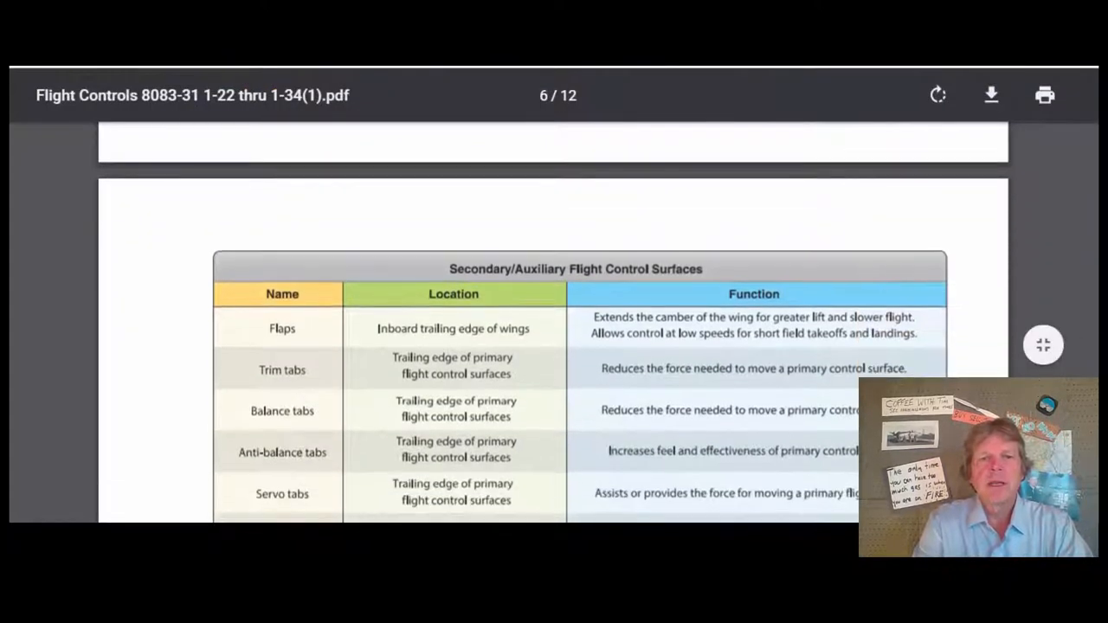
scroll("down", 3)
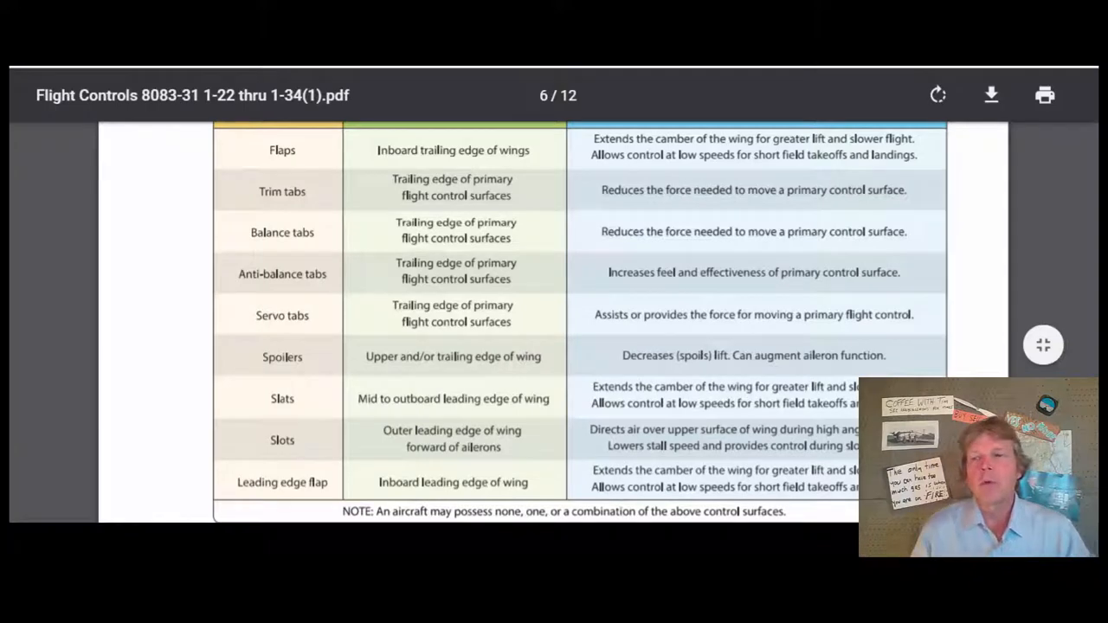
scroll("down", 3)
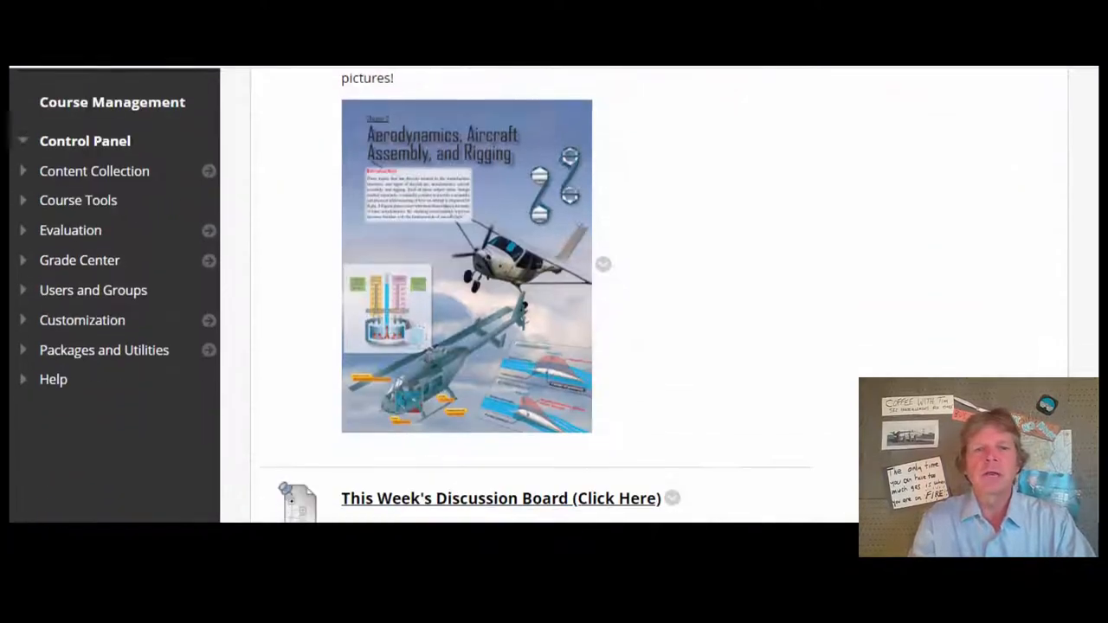
scroll("down", 3)
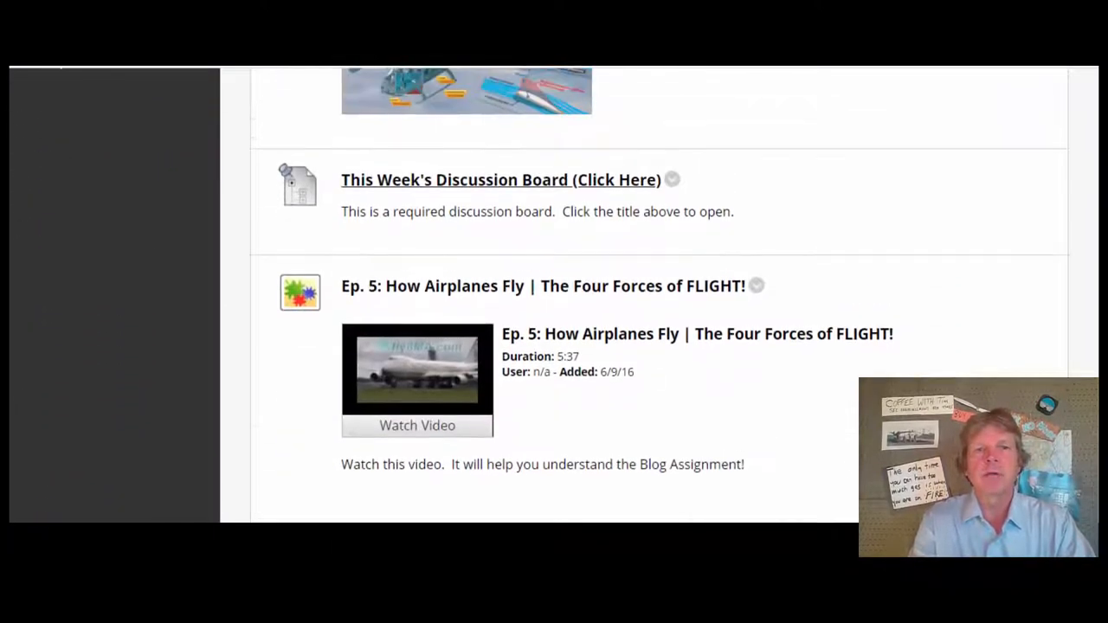
scroll("down", 3)
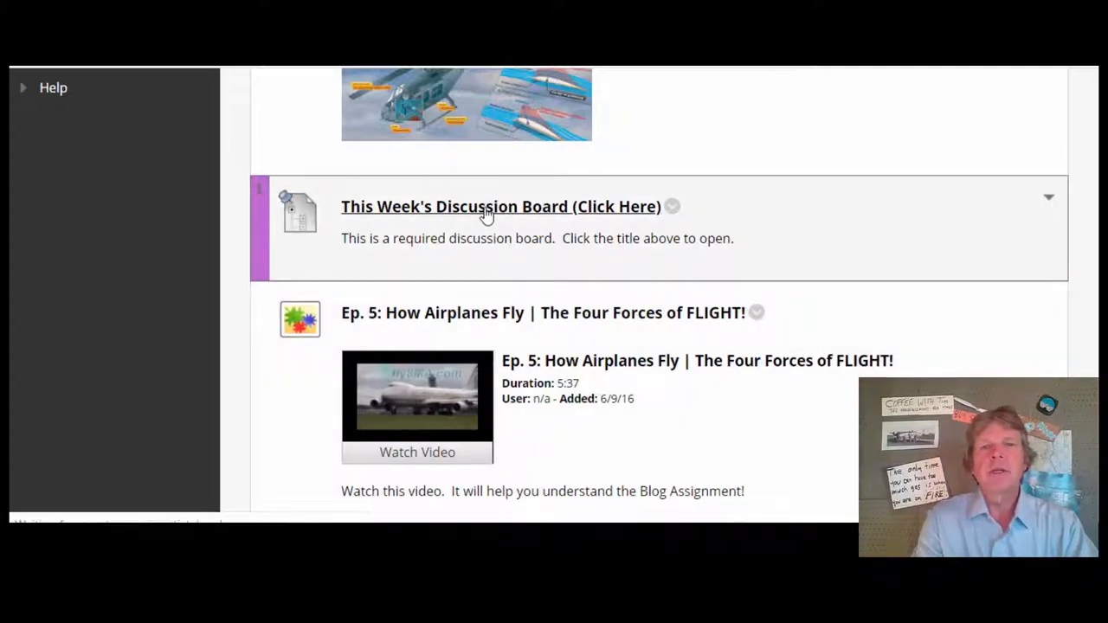
left_click(500, 206)
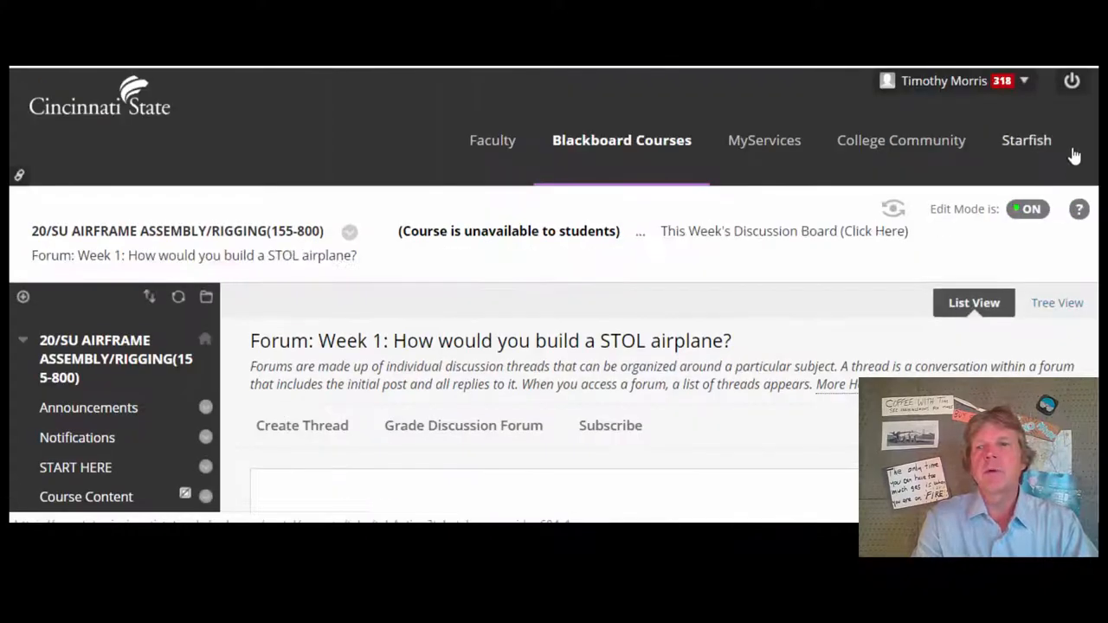
scroll("down", 3)
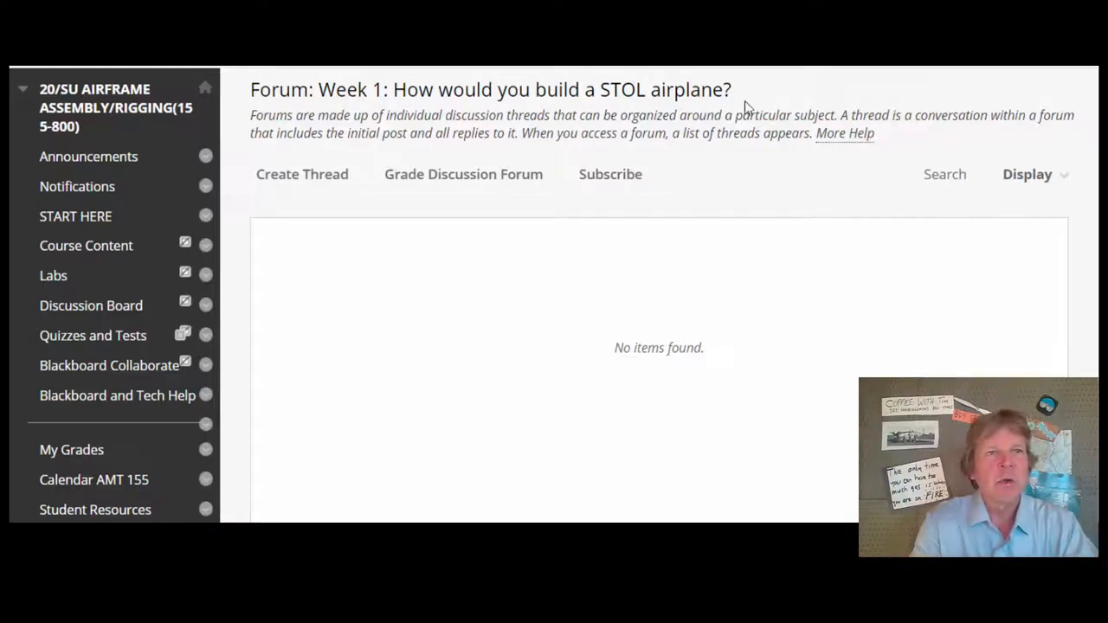
mouse_move(441, 232)
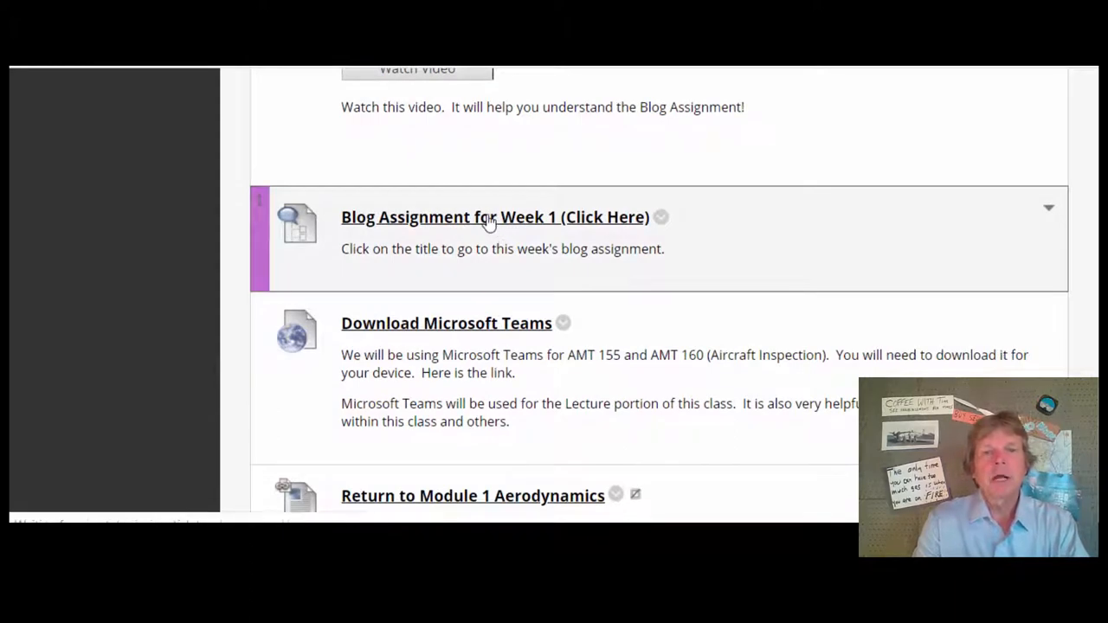
left_click(495, 216)
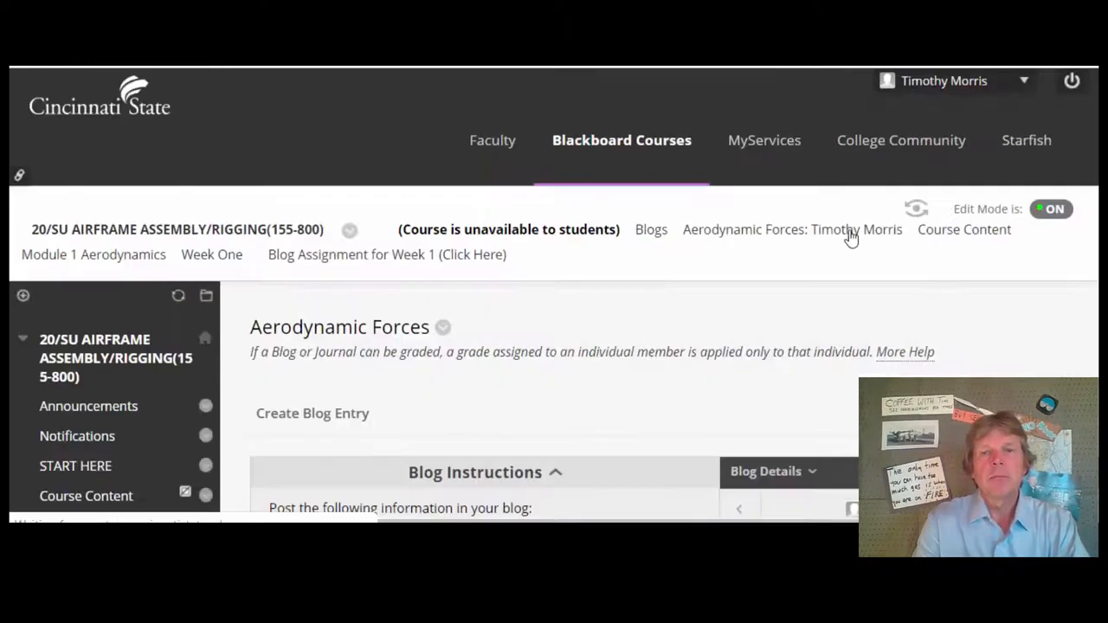
scroll("down", 3)
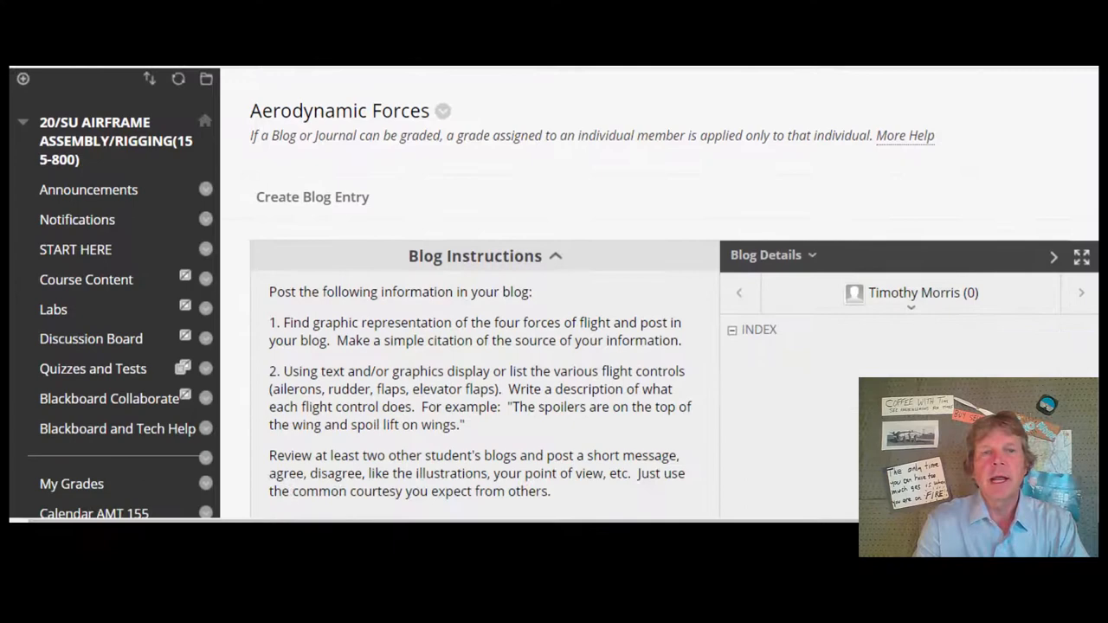
scroll("down", 3)
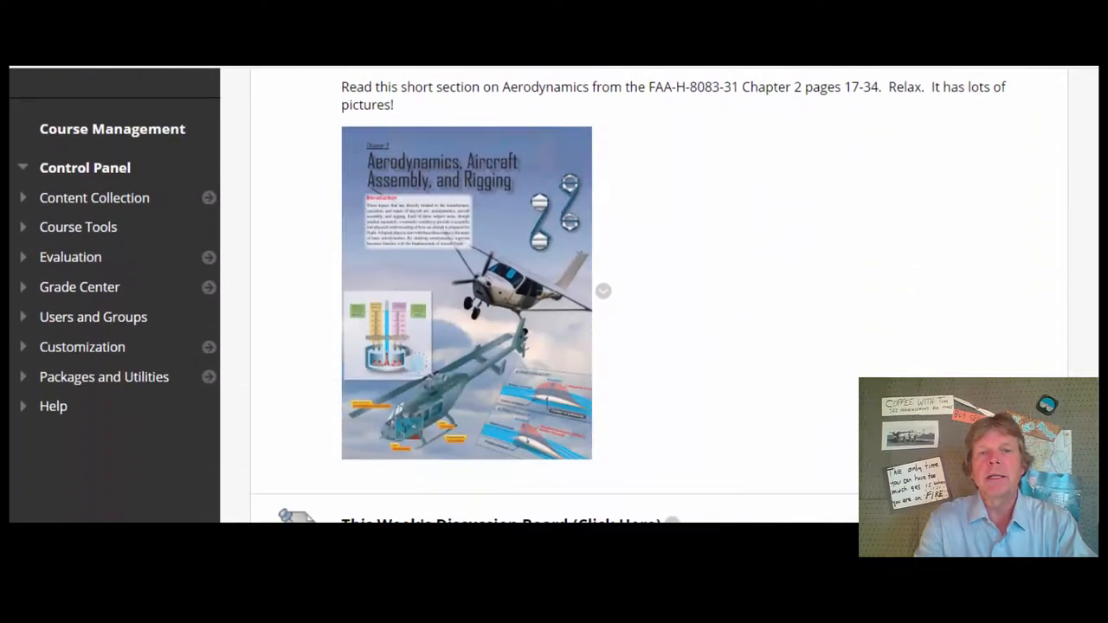
Step: Review the course Notifications page showing no announcements, tasks or items due
scroll("down", 3)
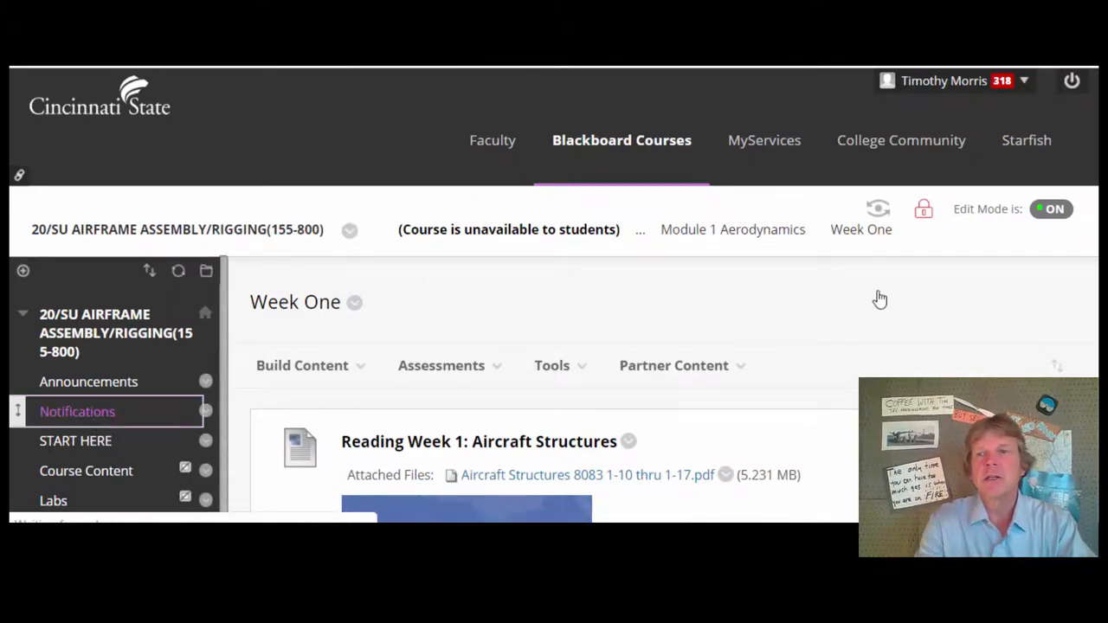
left_click(76, 412)
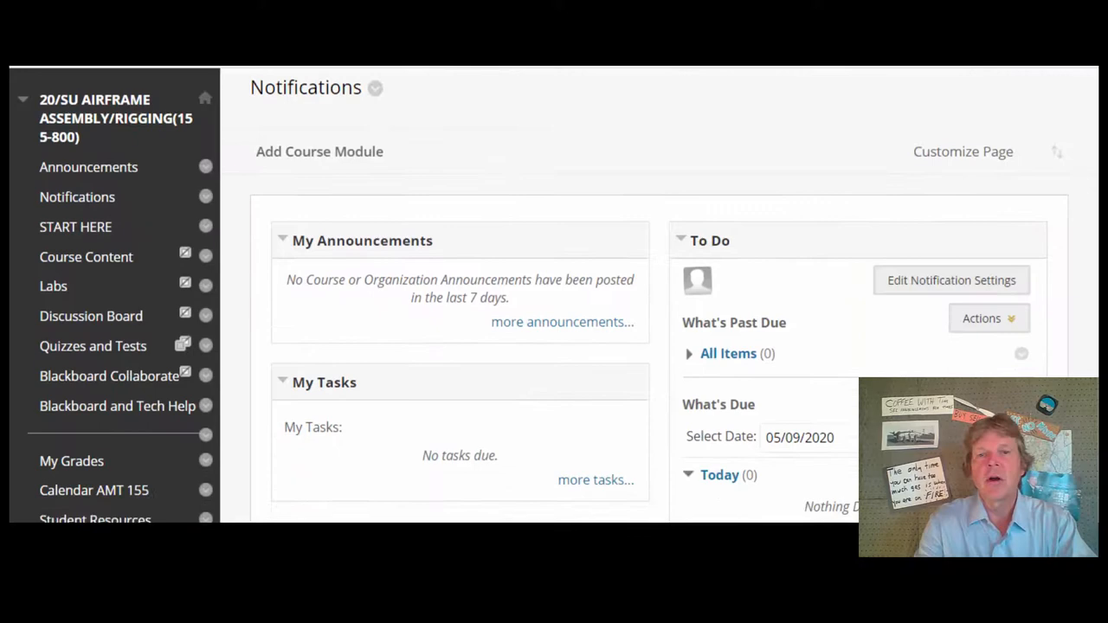
scroll("down", 3)
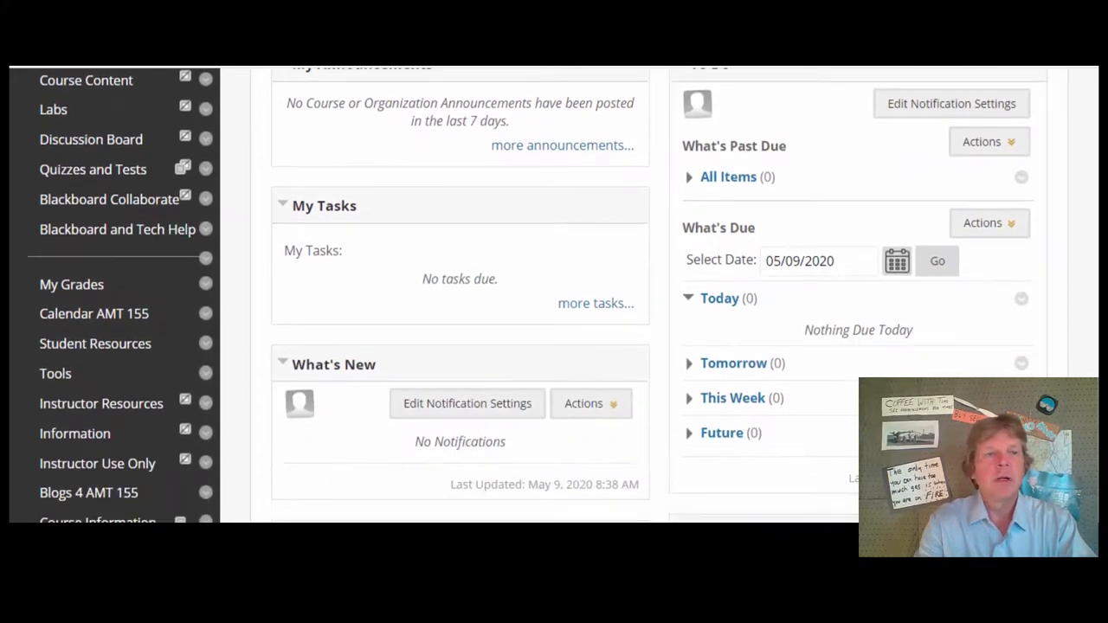
scroll("down", 3)
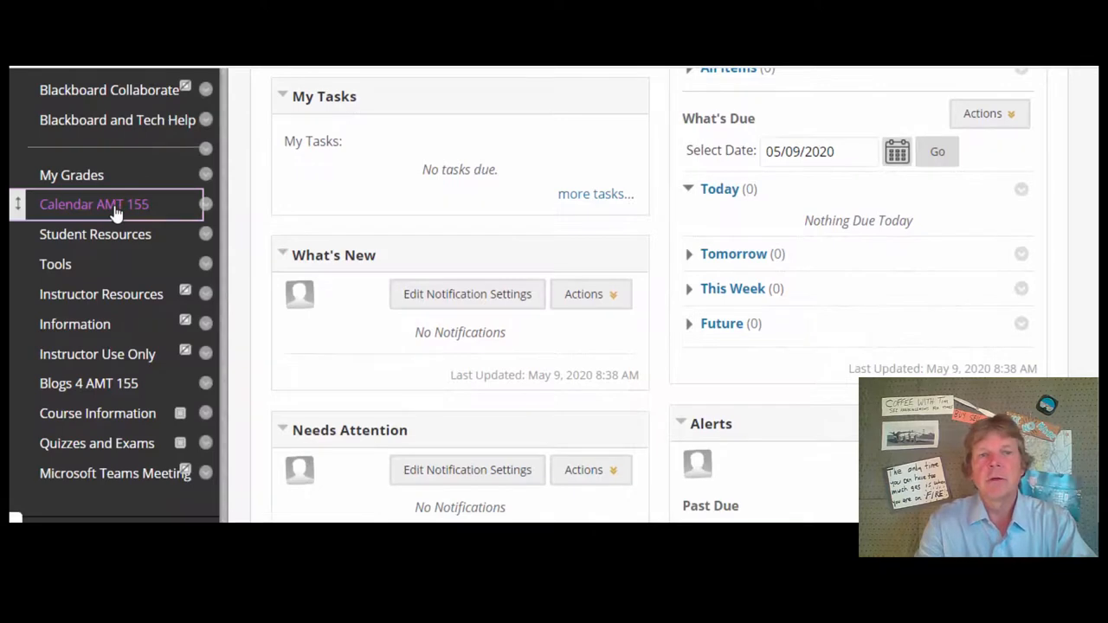
Step: View the AMT 155 course calendar for May, then My Grades listing the upcoming quiz, blog and discussion items
left_click(93, 205)
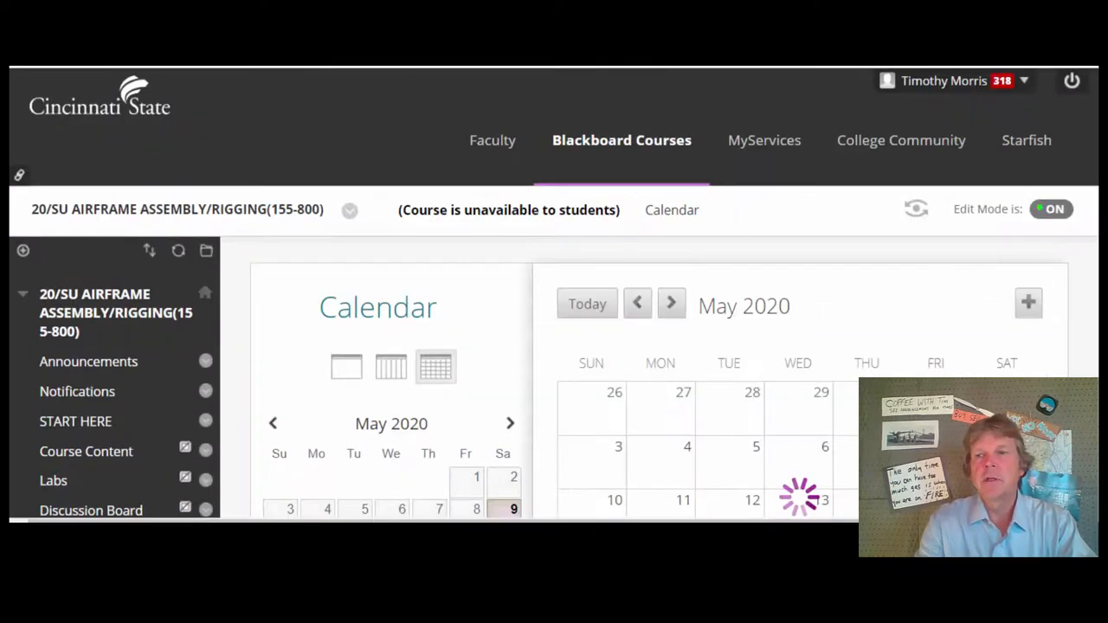
scroll("down", 3)
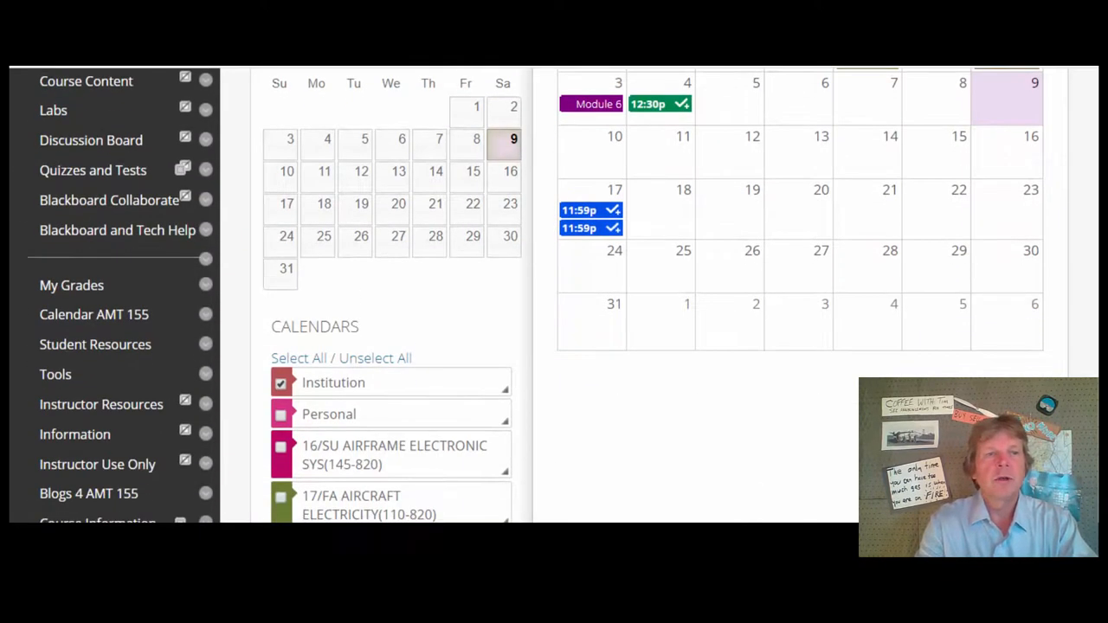
left_click(71, 284)
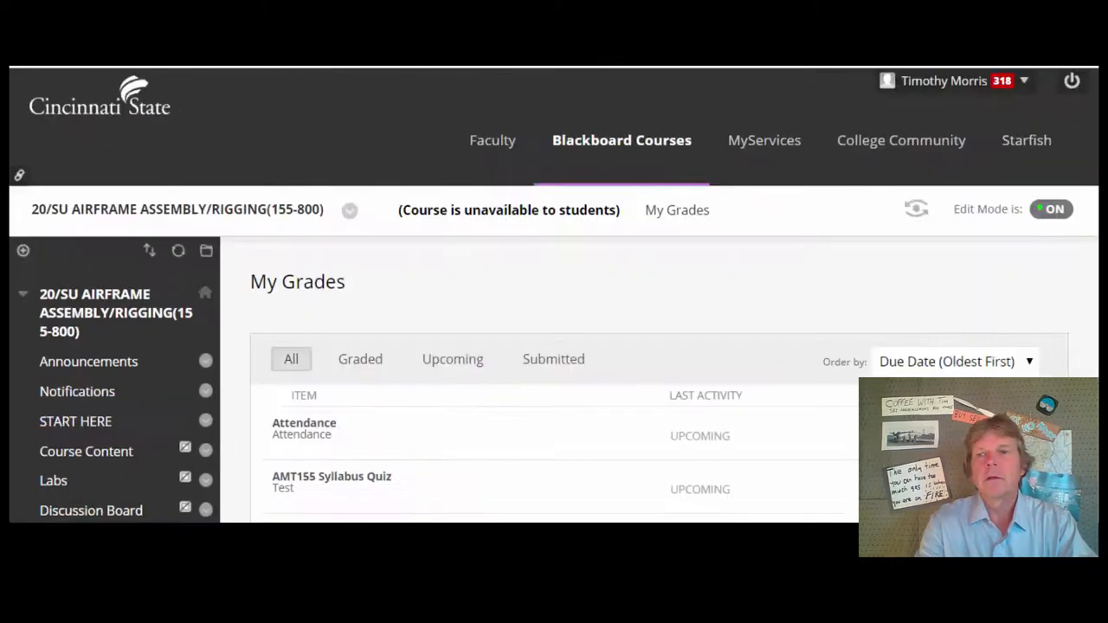
scroll("down", 3)
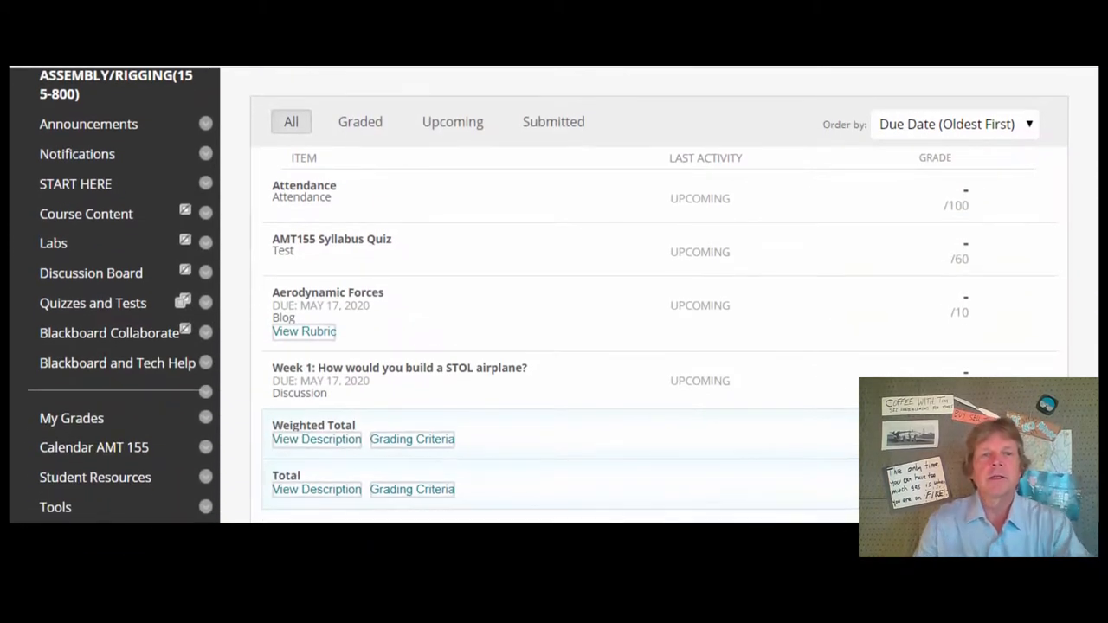